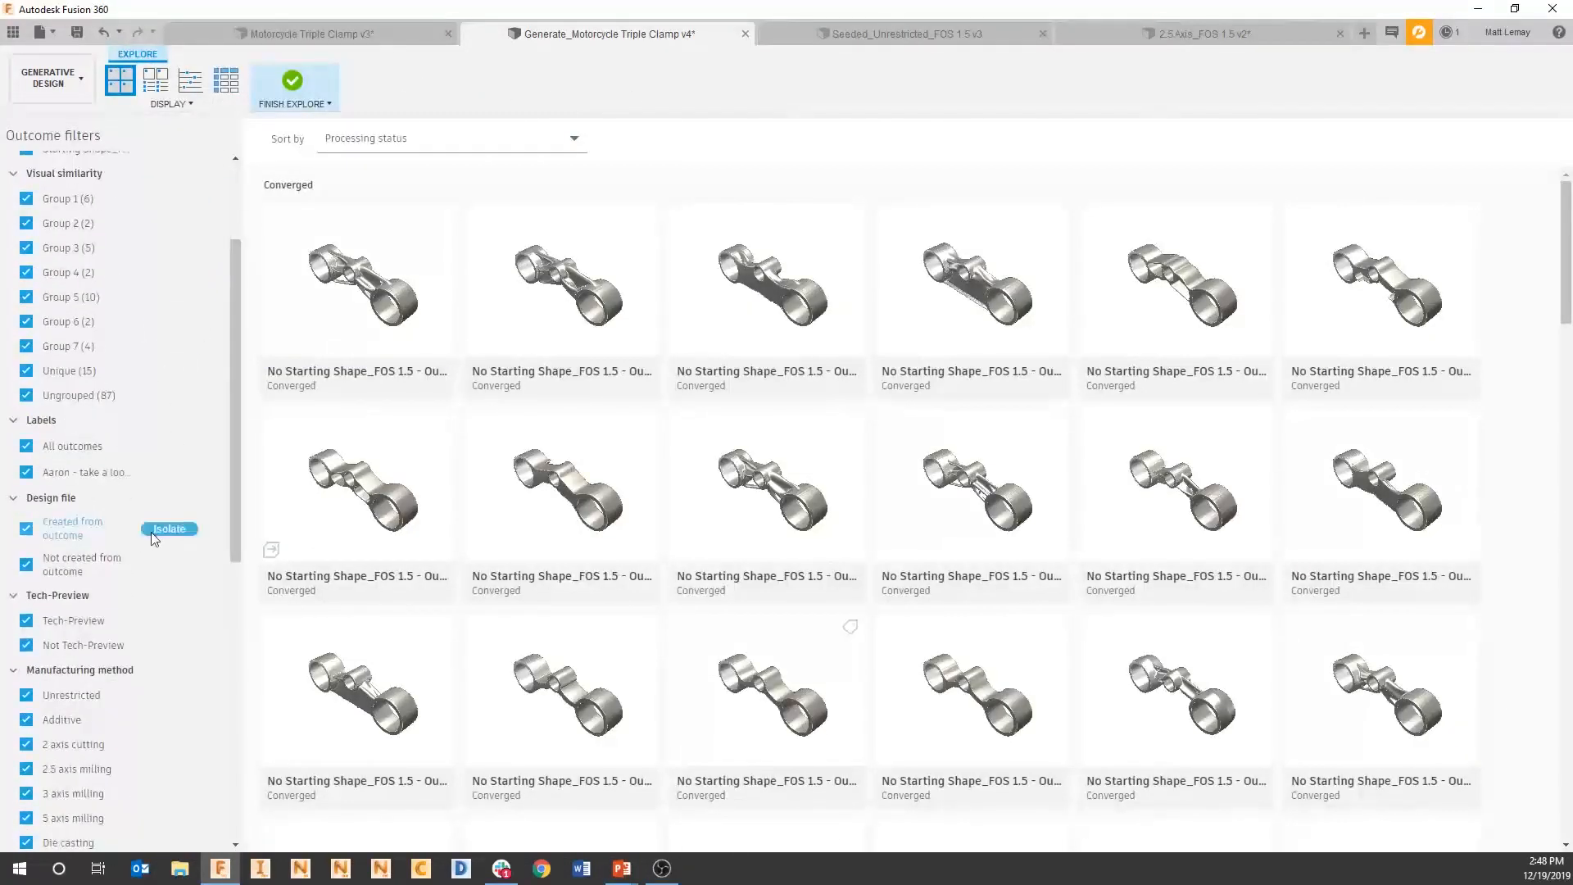
Isolate the gallery to outcomes already created into a design
click(168, 529)
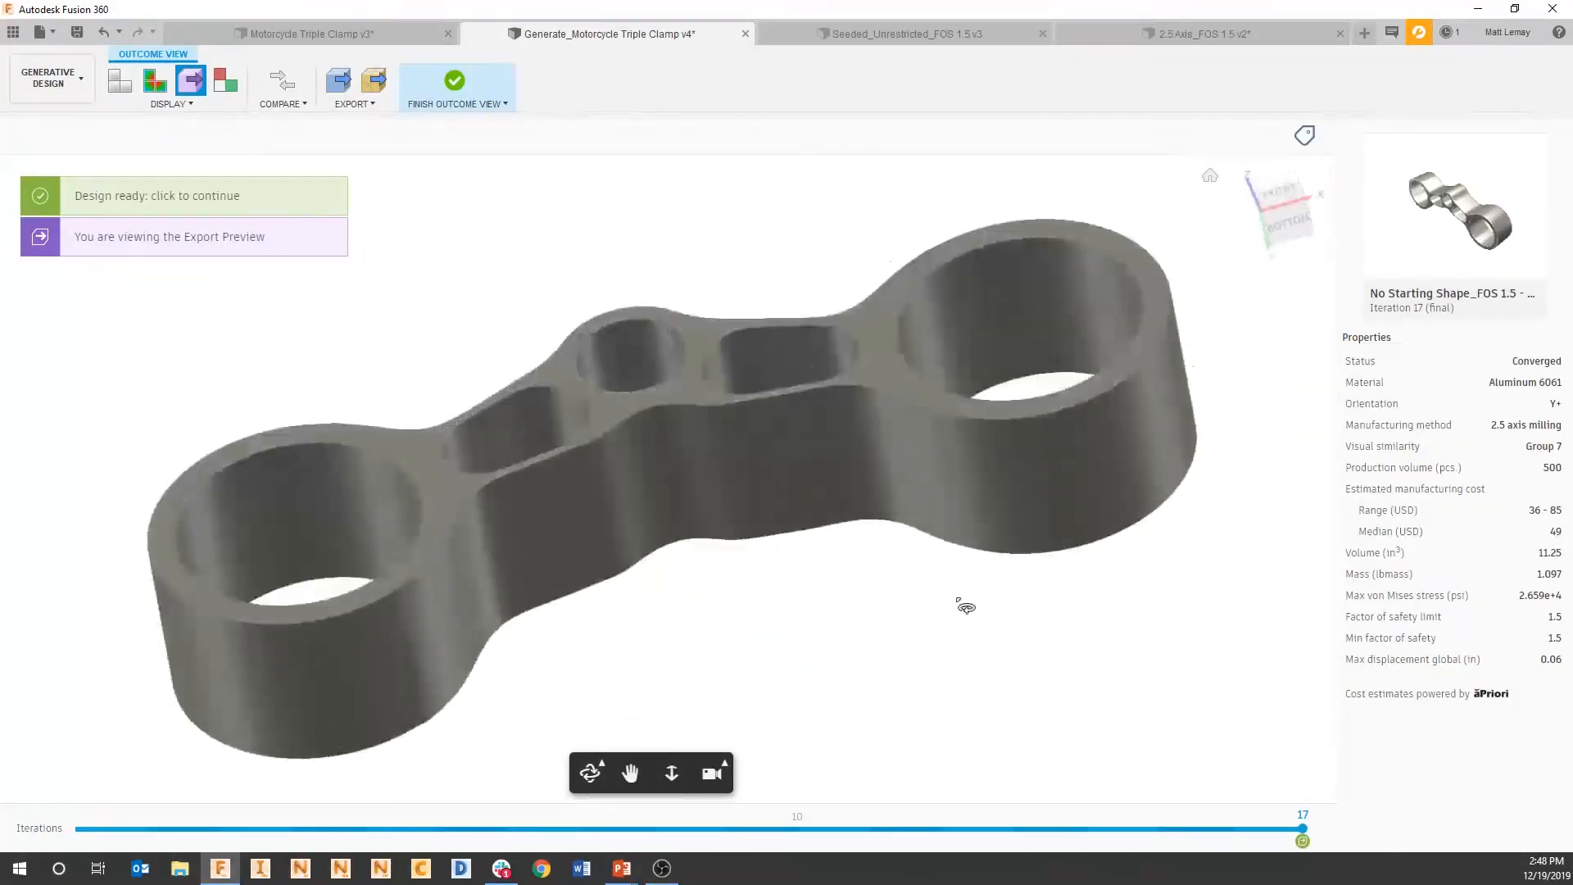
mouse_move(337, 82)
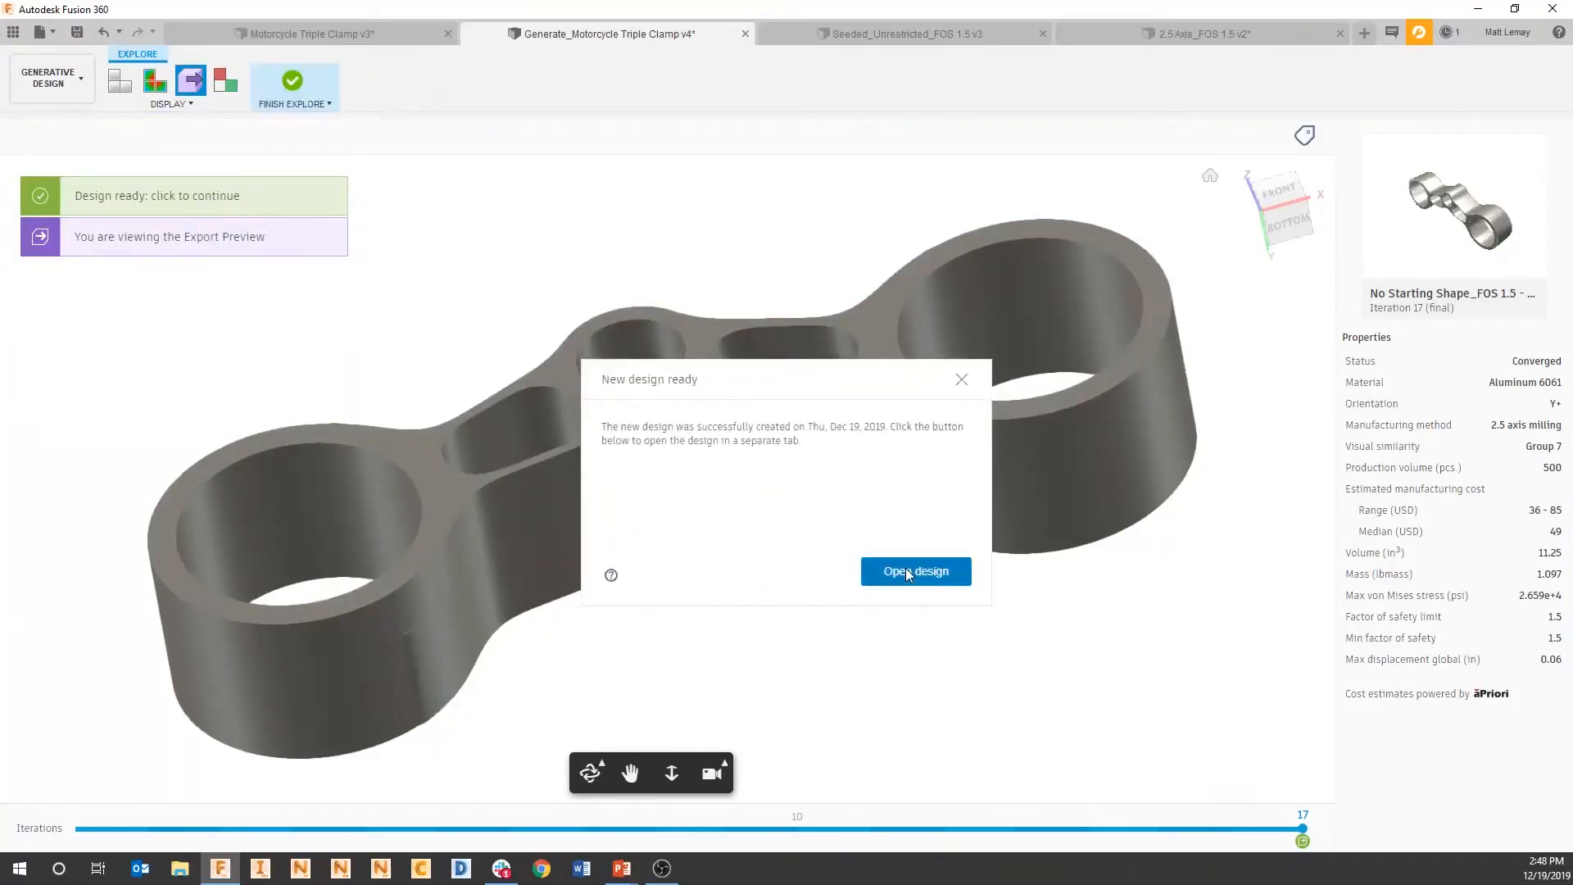
Open the new design generated from the 2.5-axis milling outcome
click(914, 570)
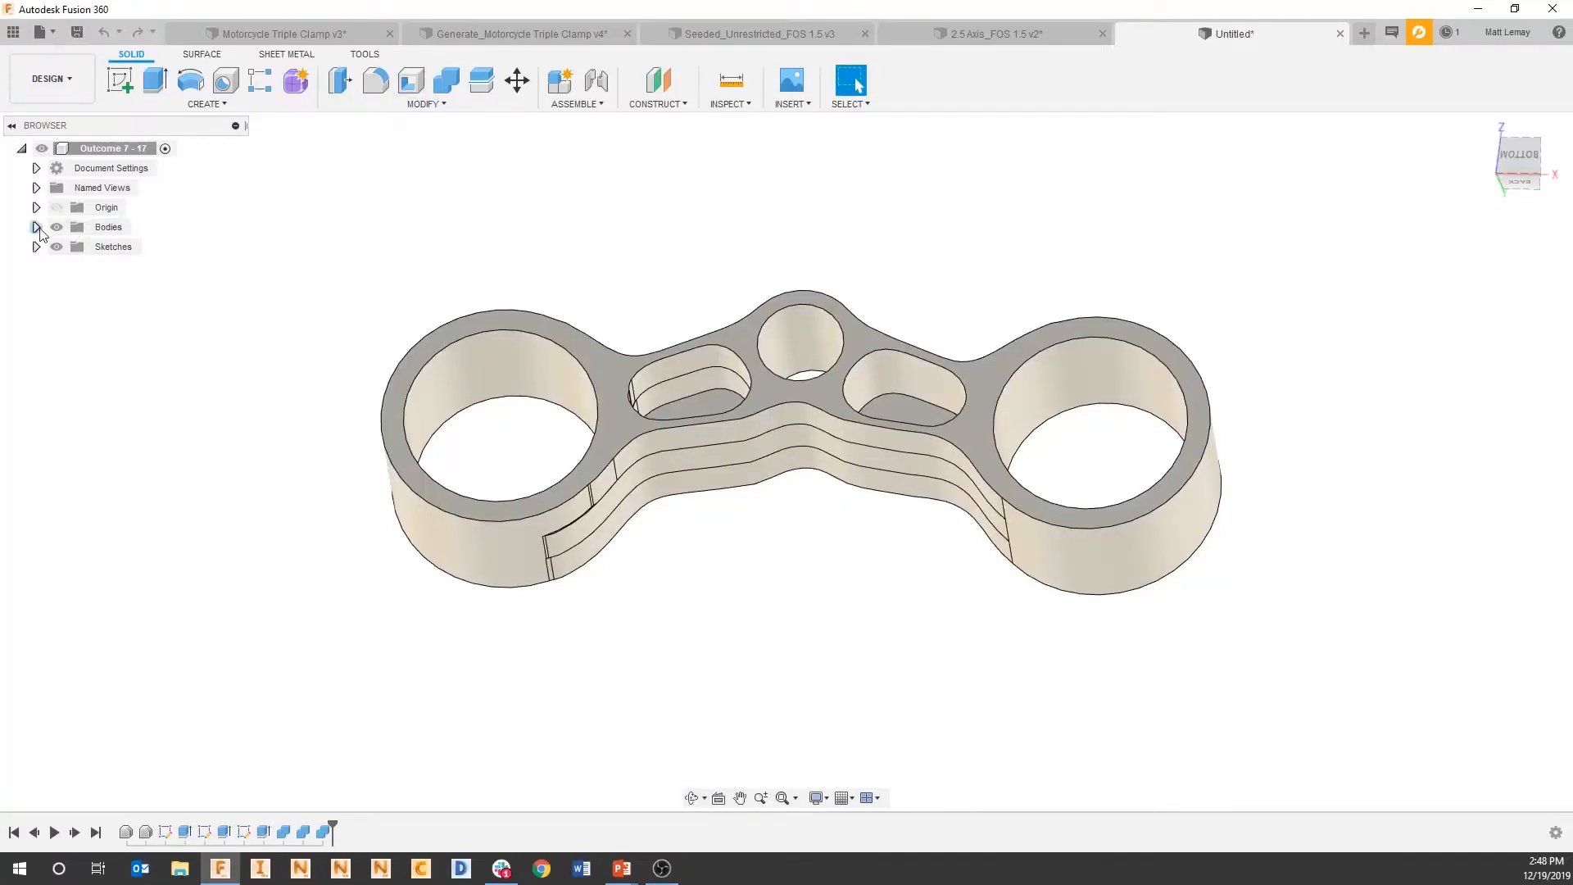
Expand the Bodies folder to reveal the single solid Body12
click(36, 226)
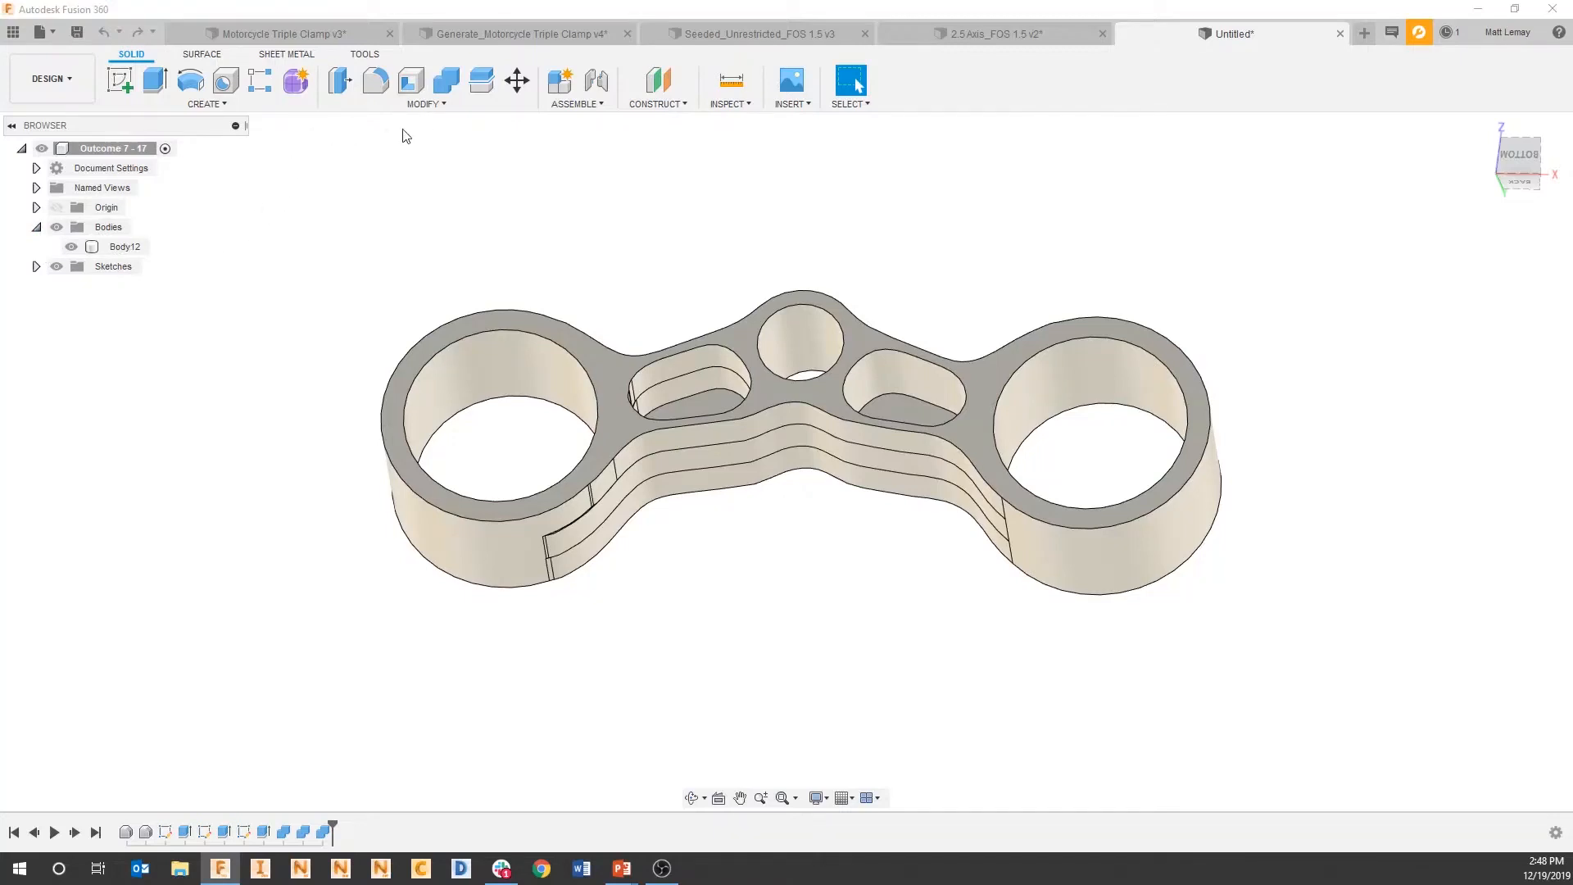
mouse_move(480, 82)
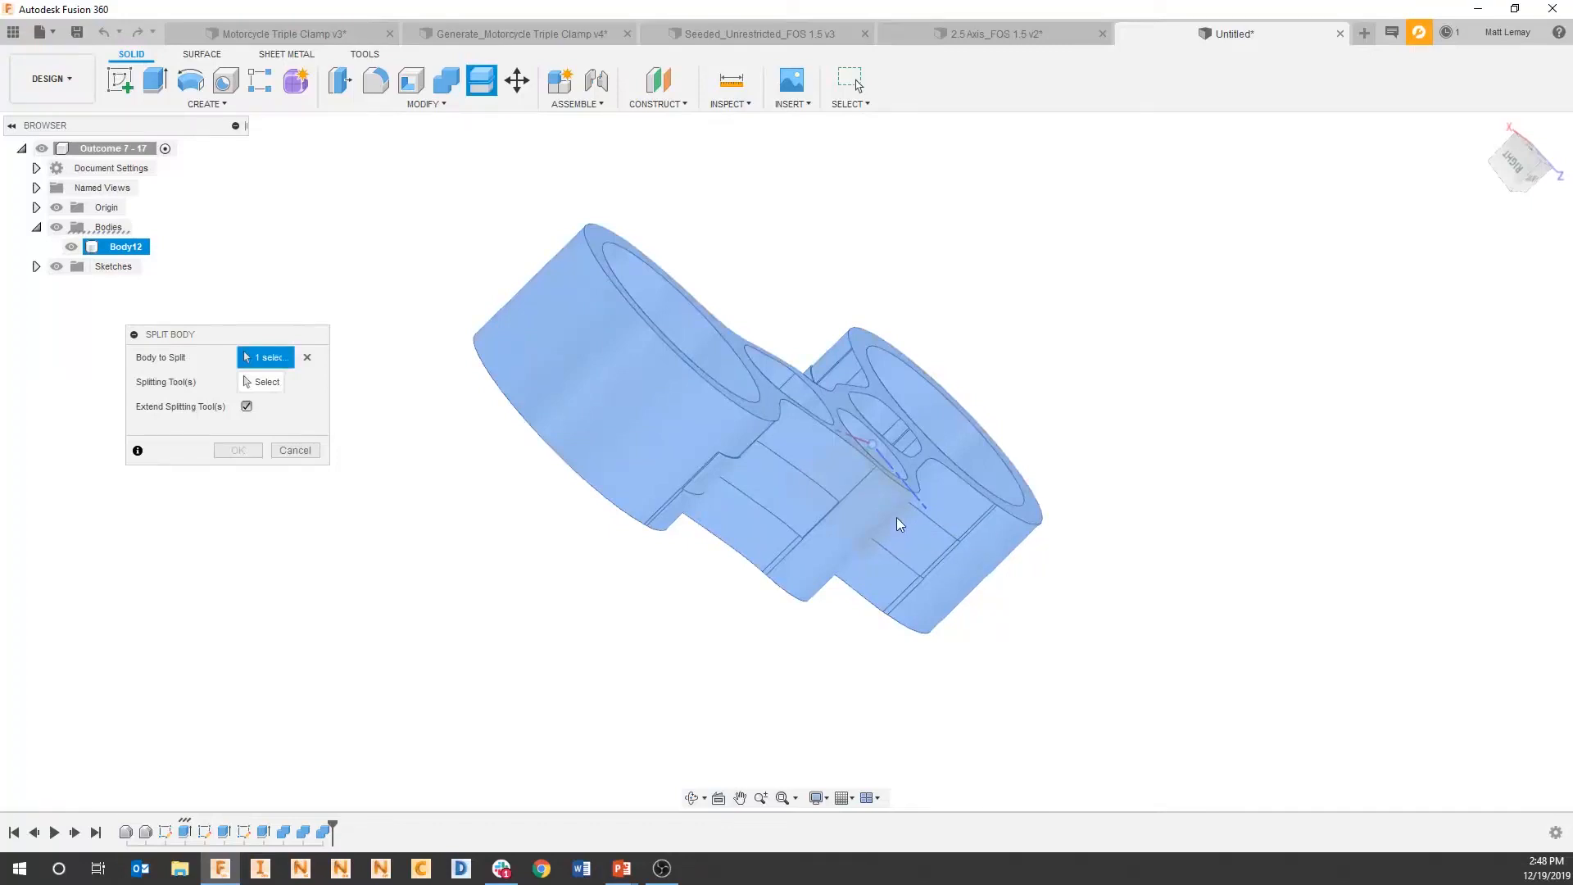
Split Body12 at the mid-plane into two halves, creating Body15
click(267, 382)
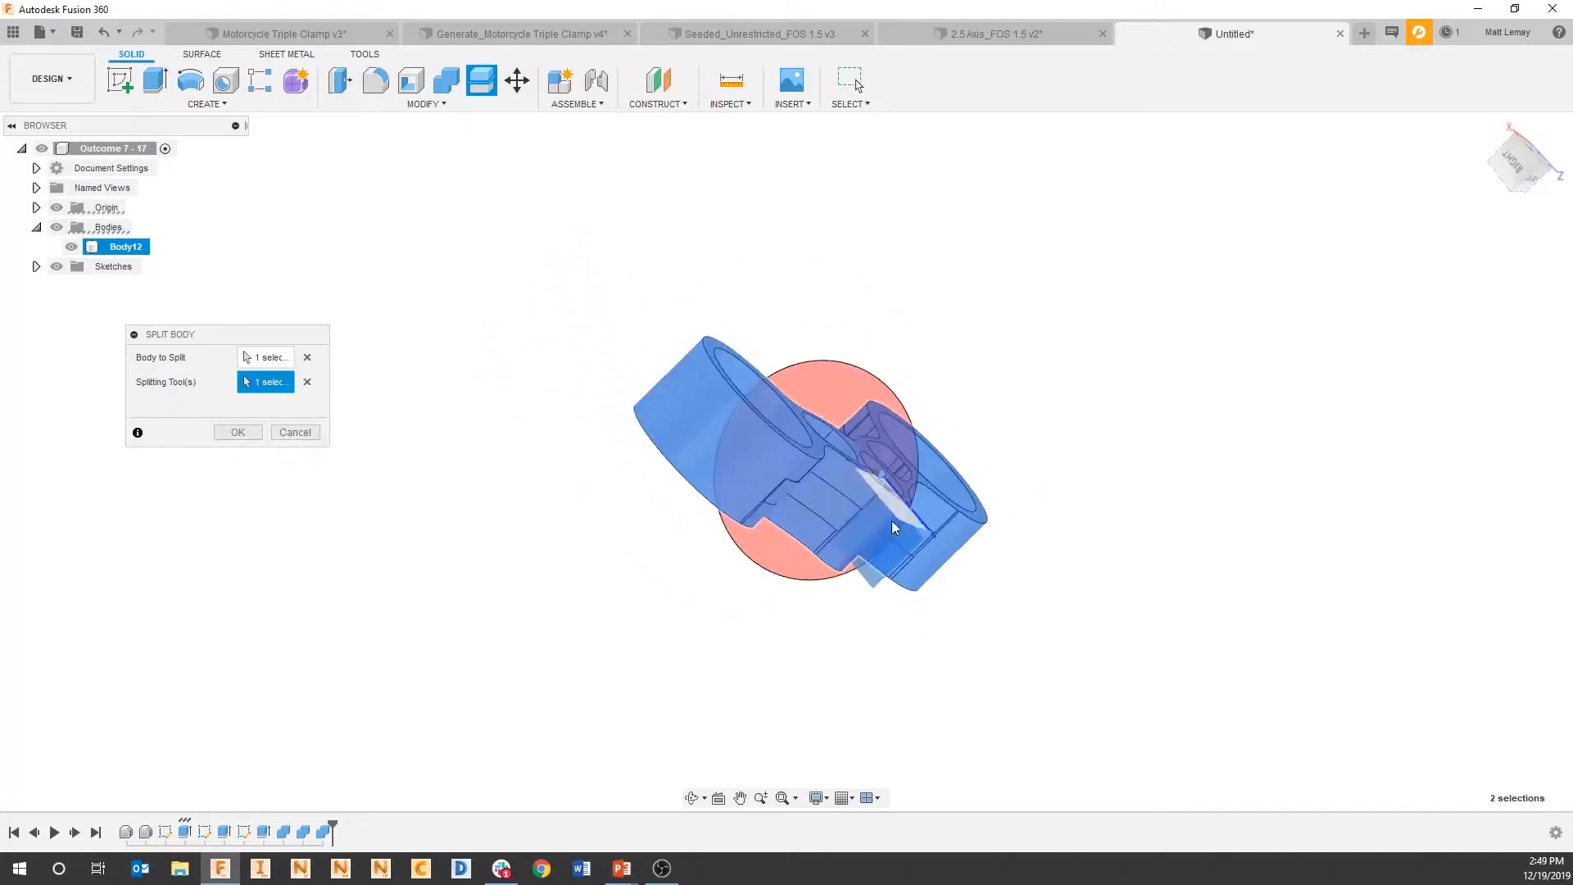
drag(893, 525, 511, 498)
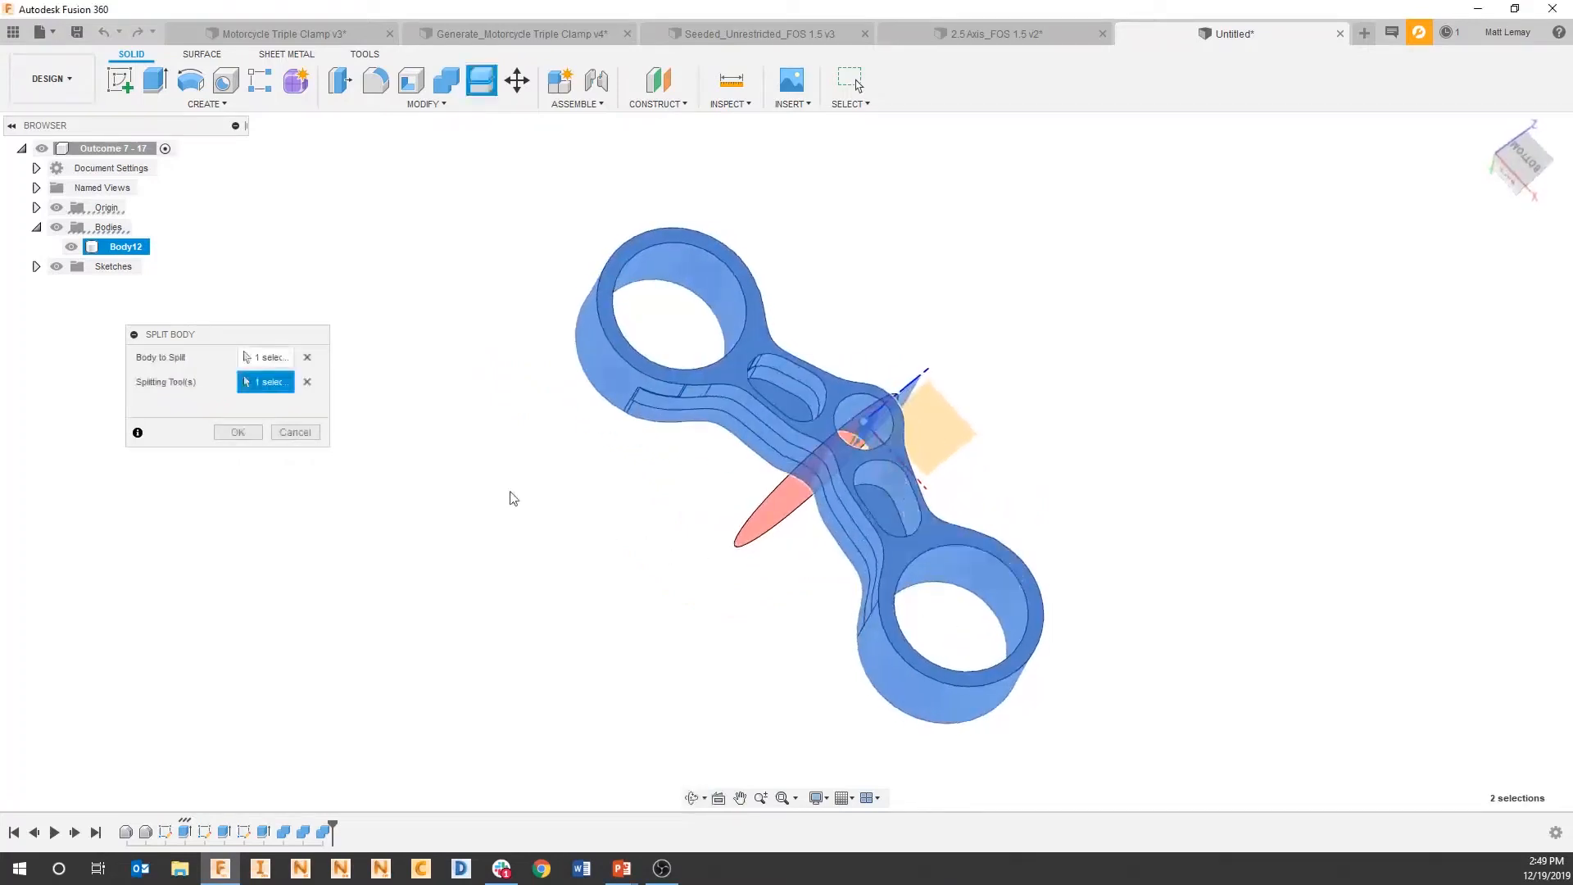
click(237, 431)
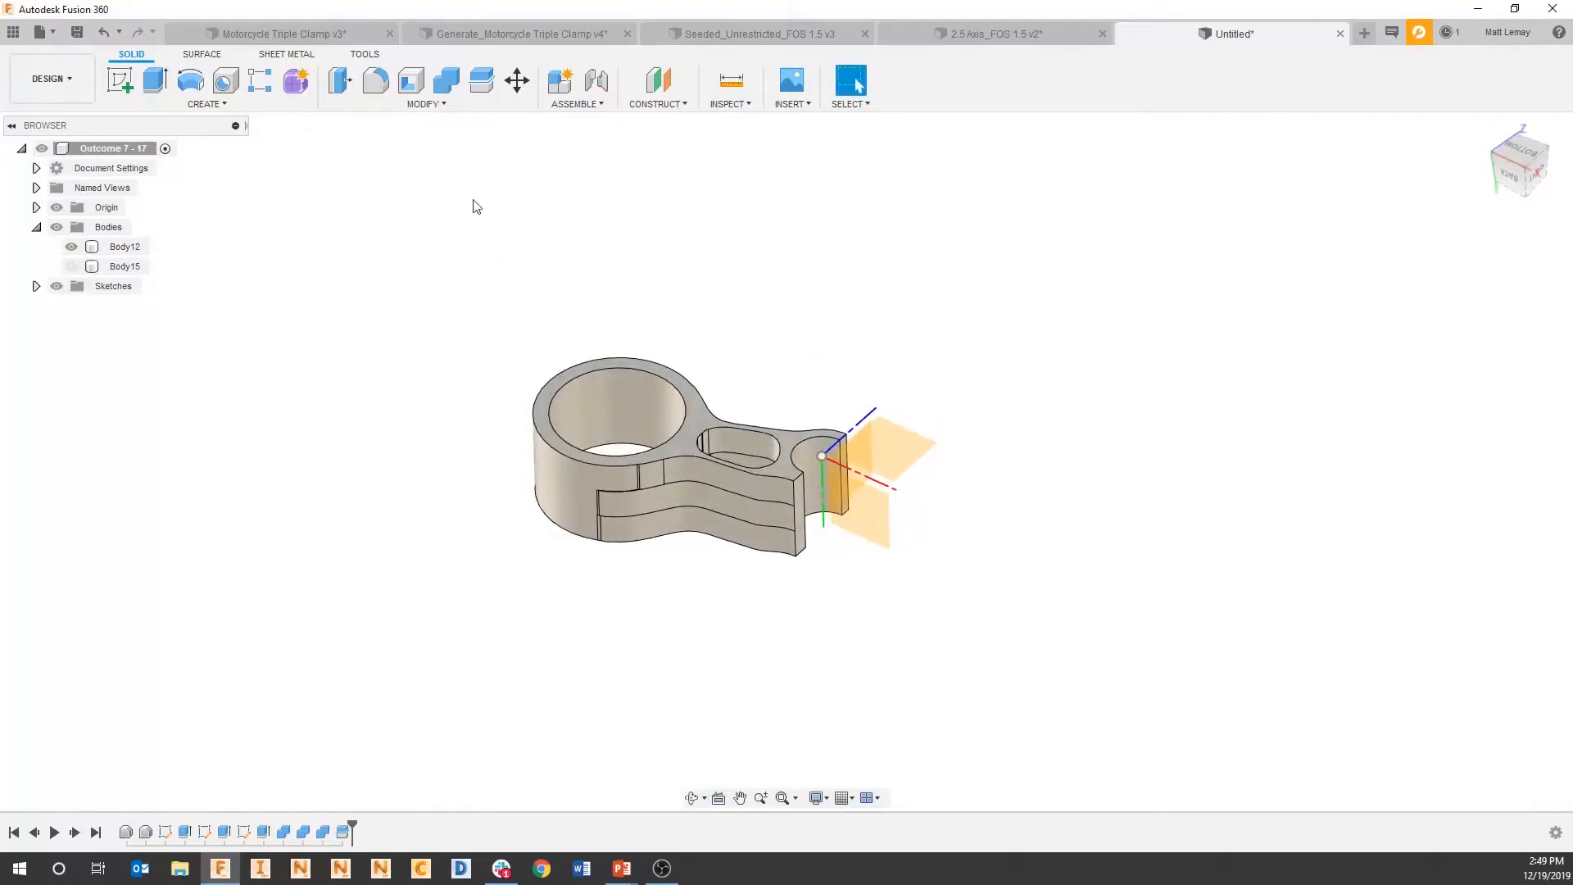
Mirror the remaining half Body12 across the mid-plane to create Body16
click(424, 103)
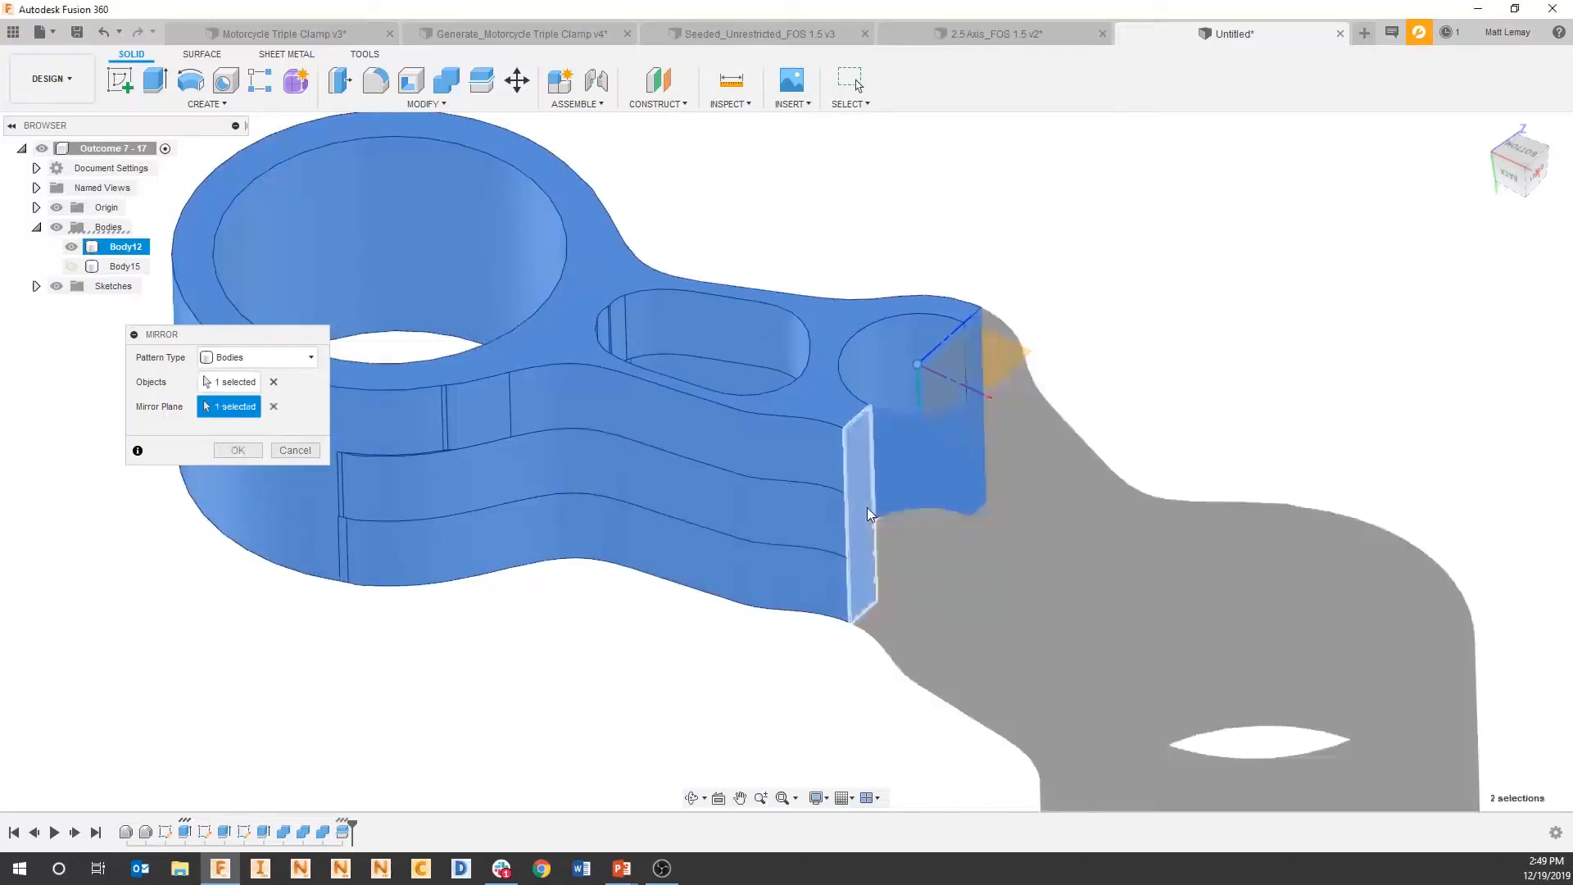
click(236, 449)
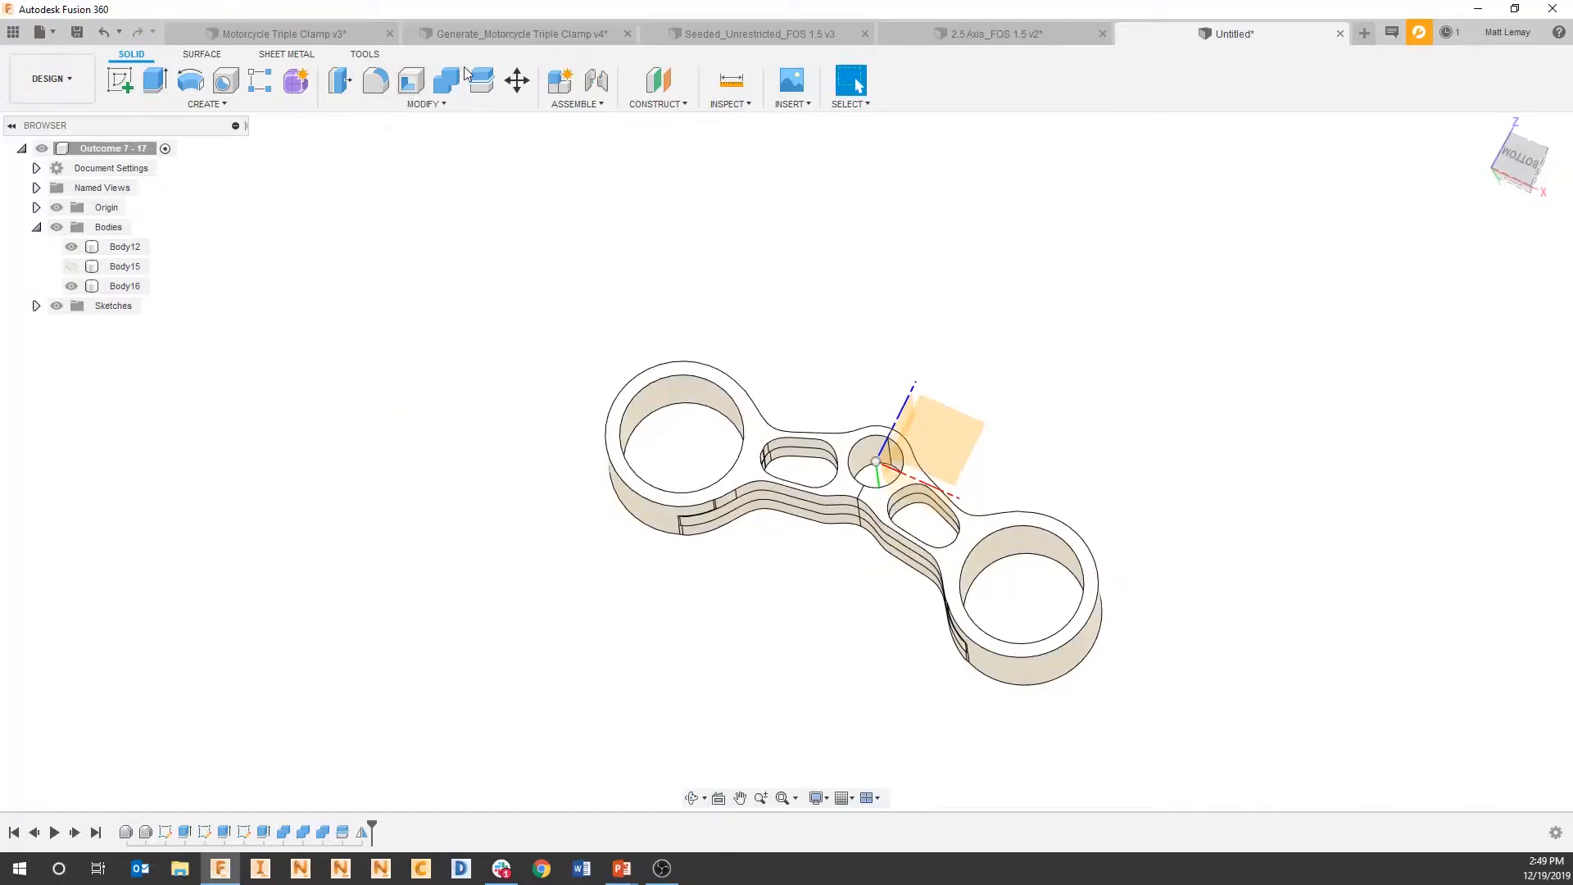
Combine Body12 with mirrored Body16 as a Join operation
click(444, 82)
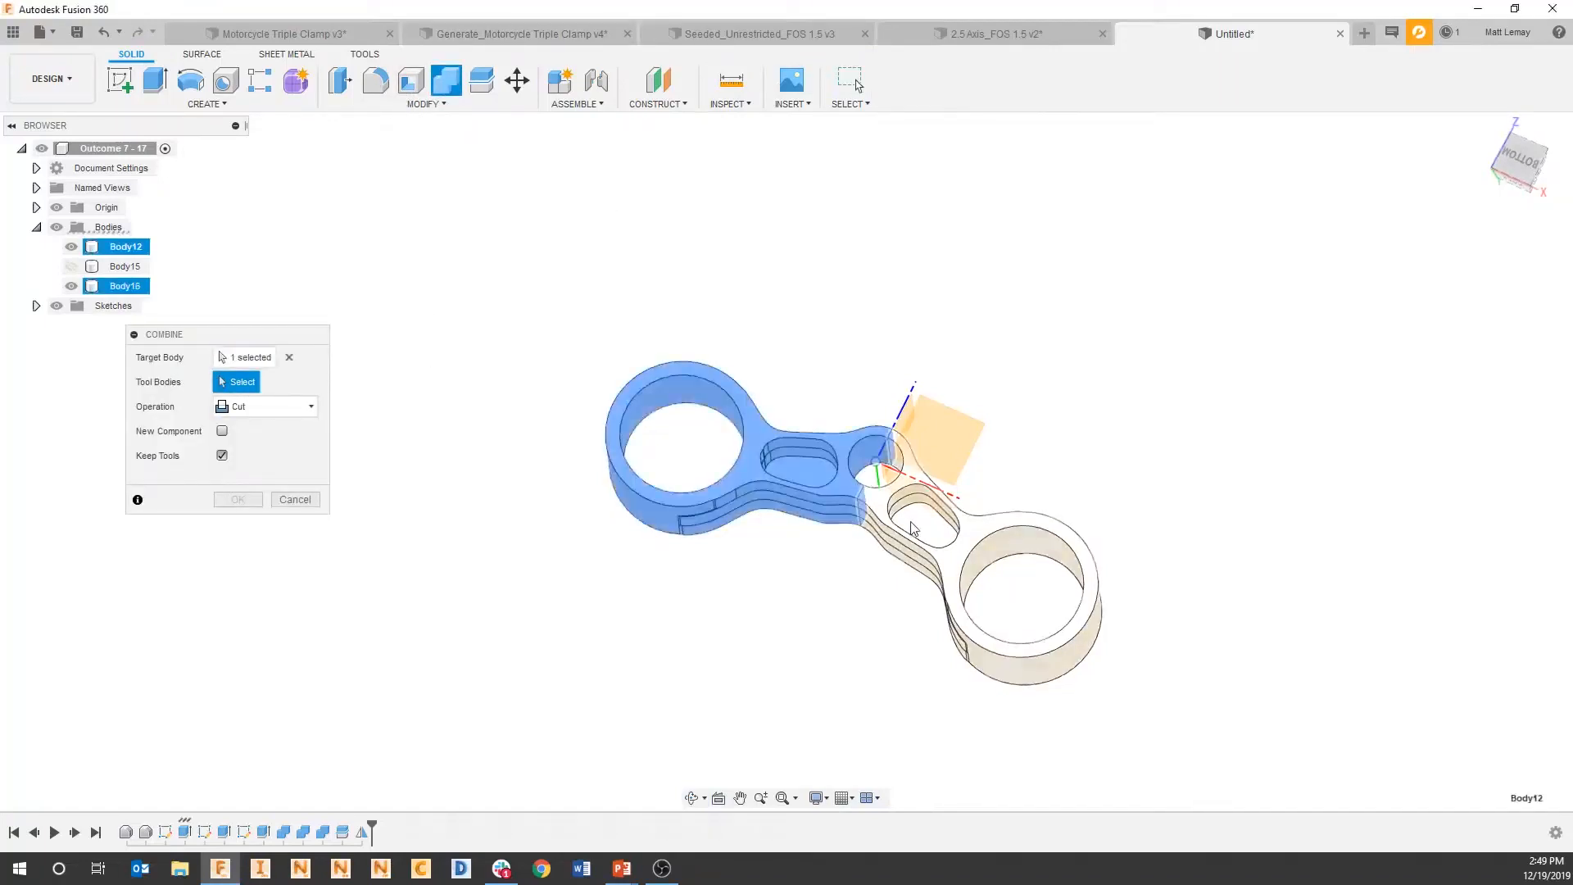
click(265, 406)
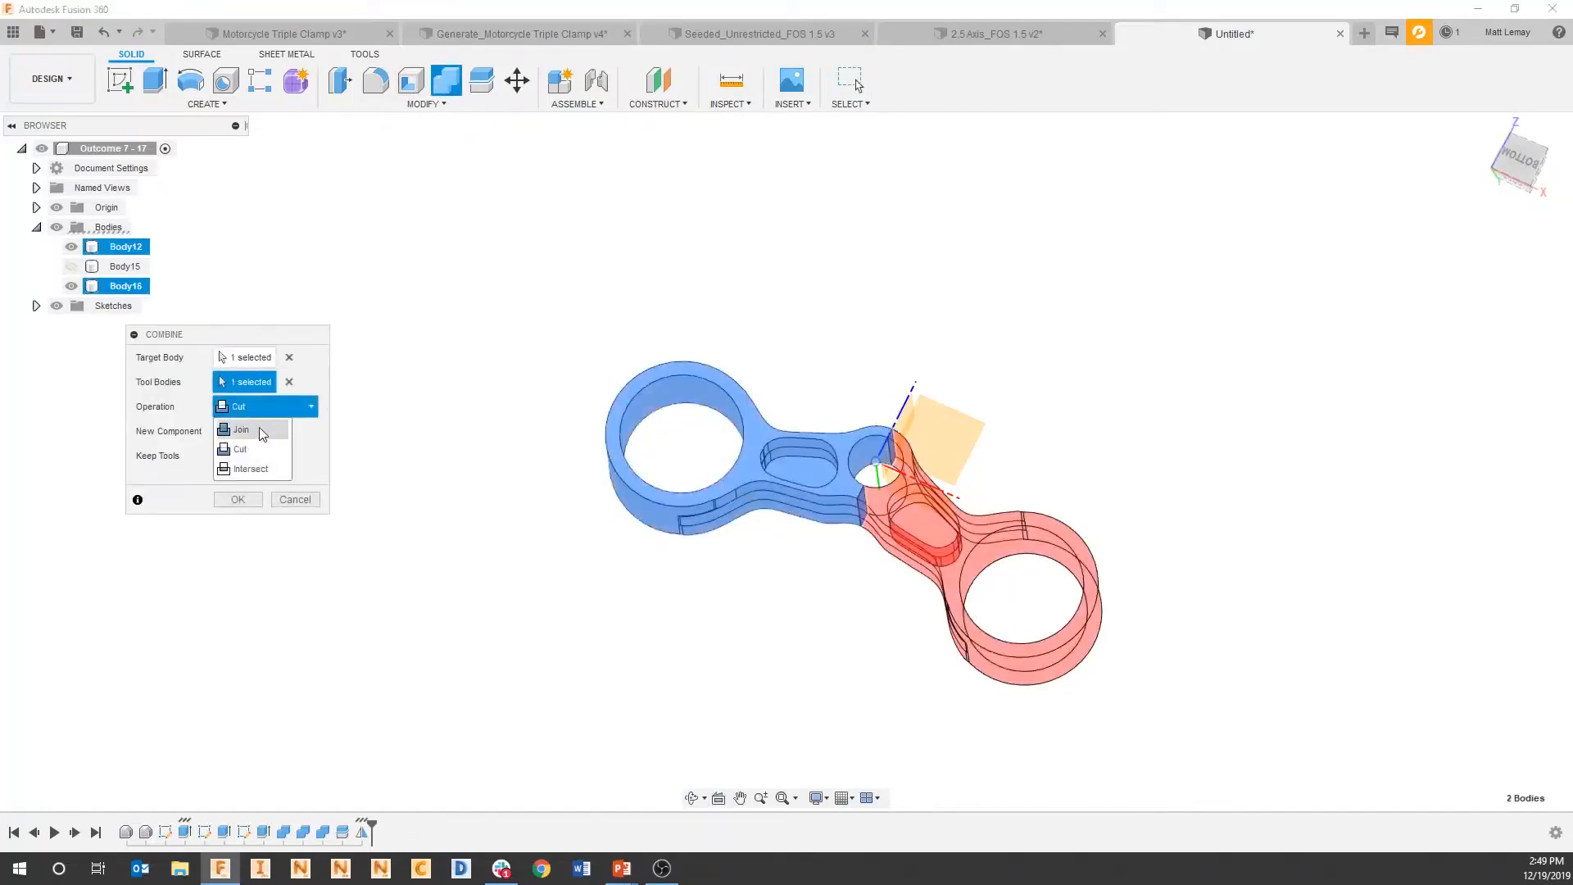